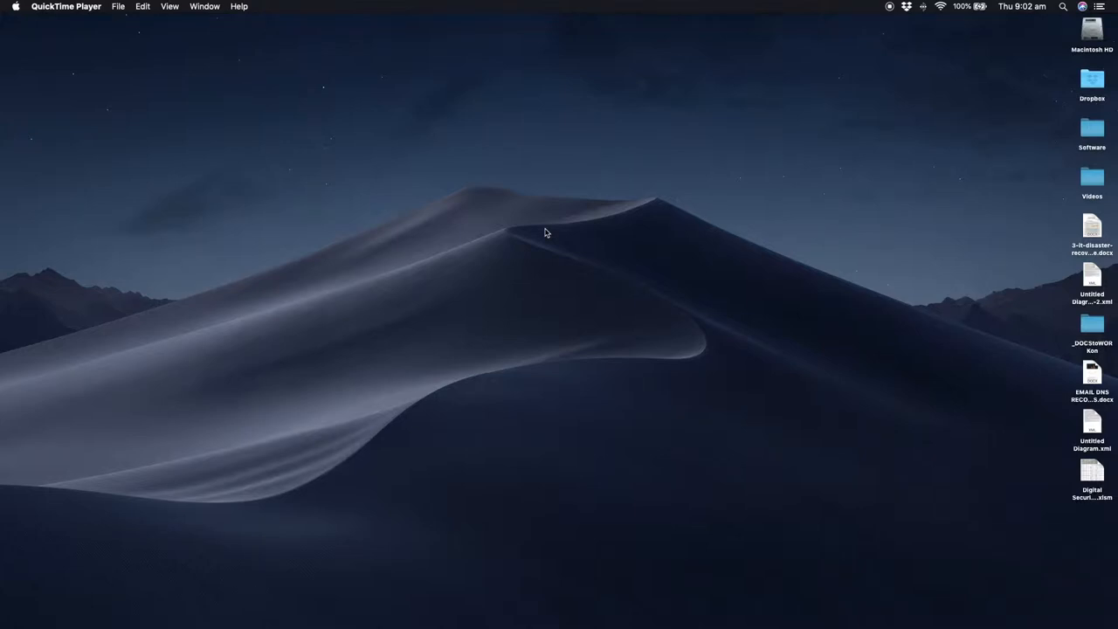
pyautogui.moveTo(368, 208)
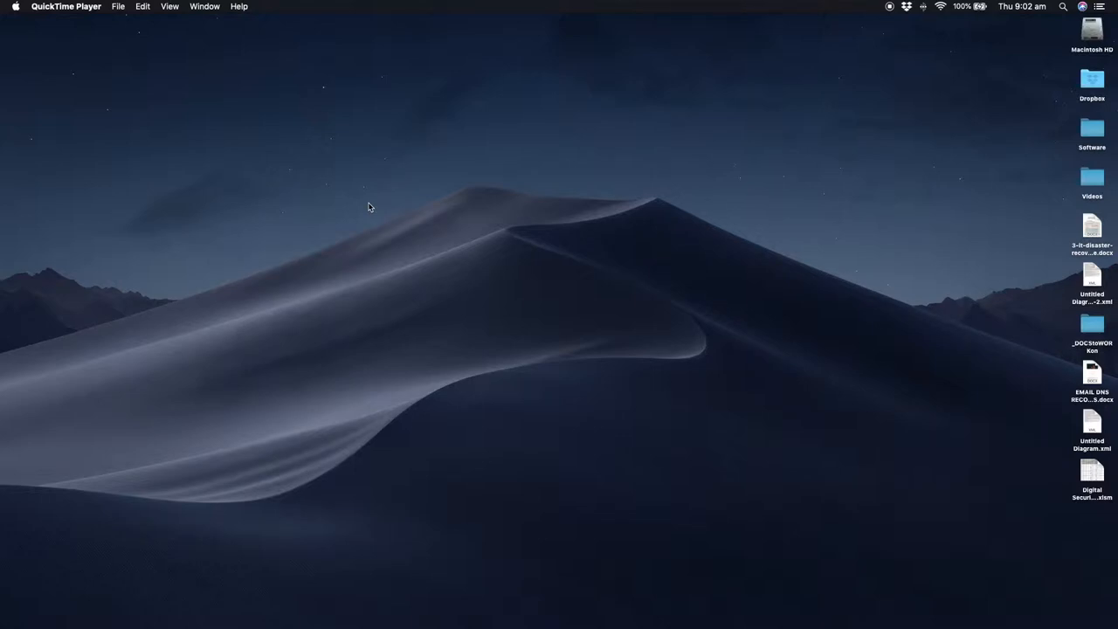
pyautogui.moveTo(480, 285)
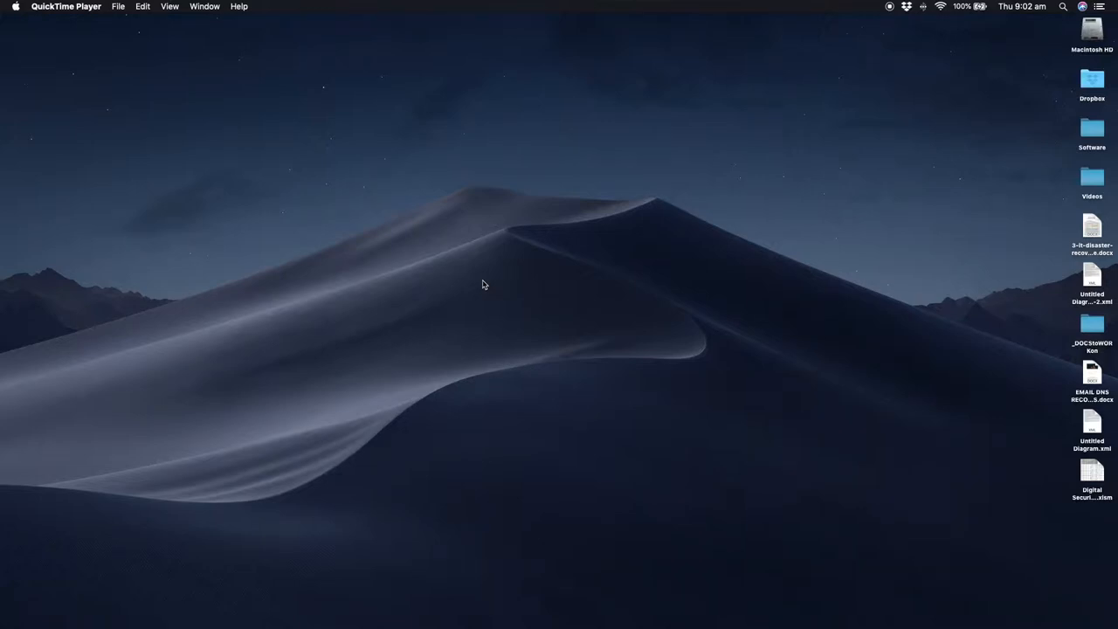
pyautogui.moveTo(454, 289)
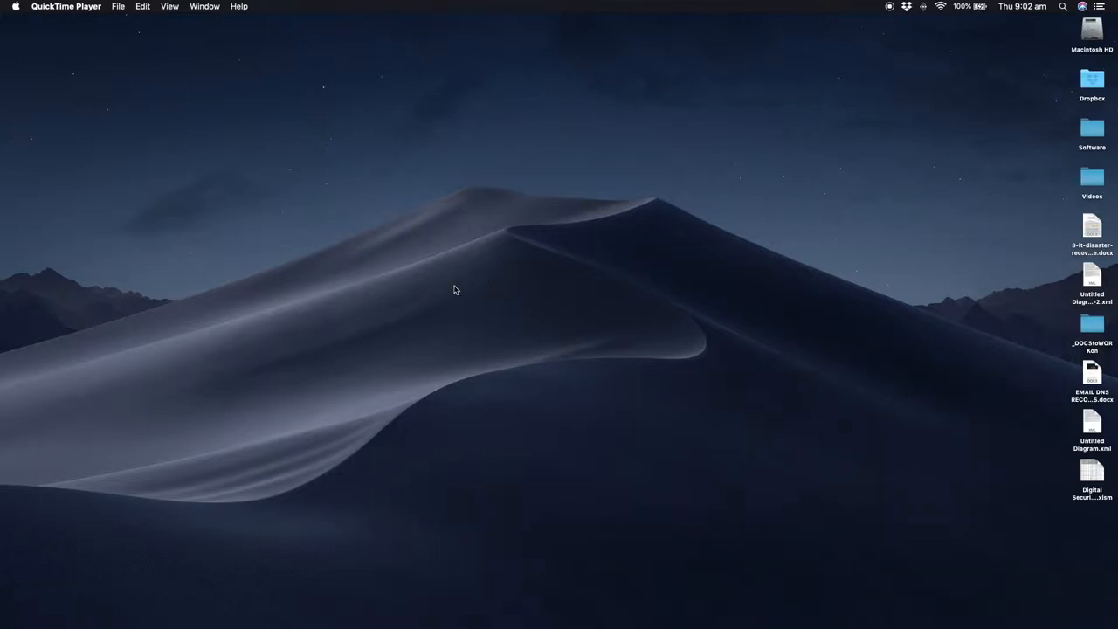
pyautogui.moveTo(531, 220)
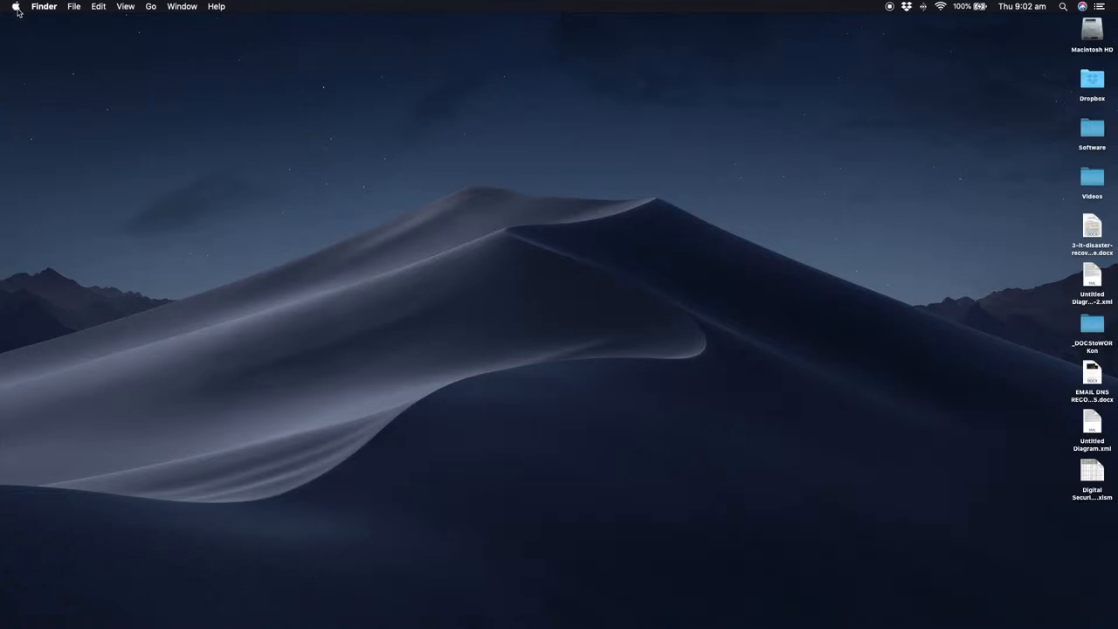
# Step: Open System Preferences from the Apple menu on the Users & Groups pane
pyautogui.click(15, 6)
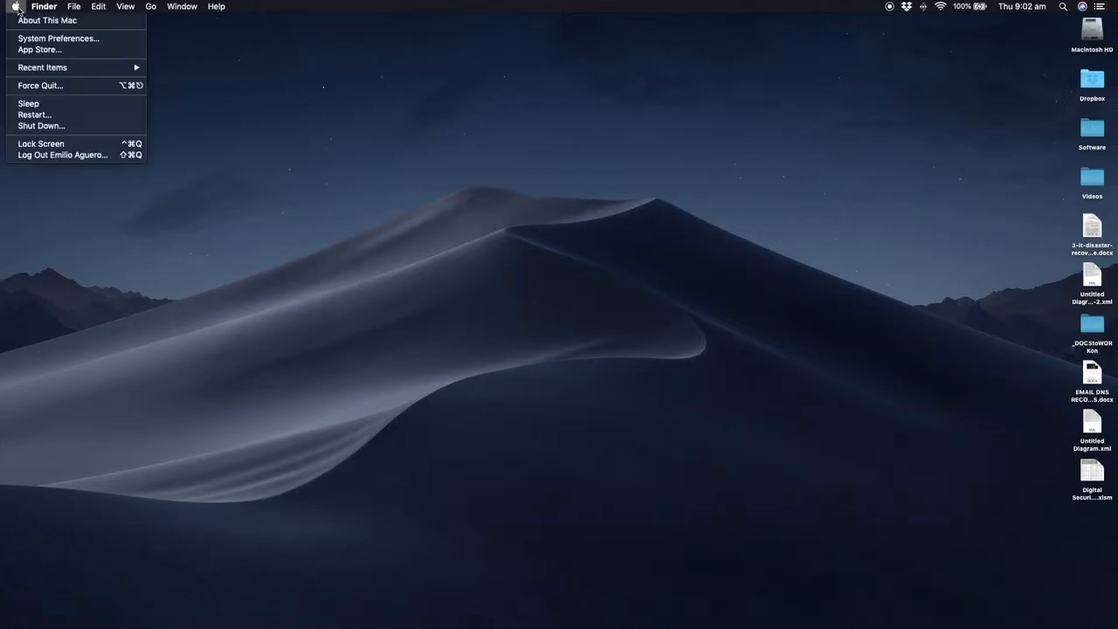
pyautogui.click(486, 211)
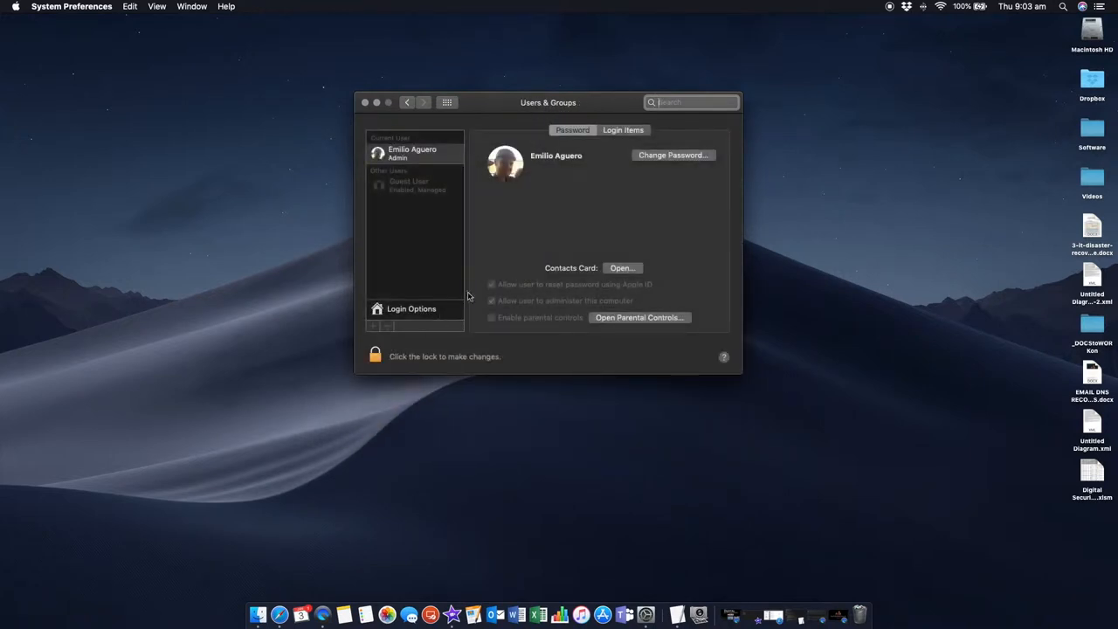
pyautogui.moveTo(400, 162)
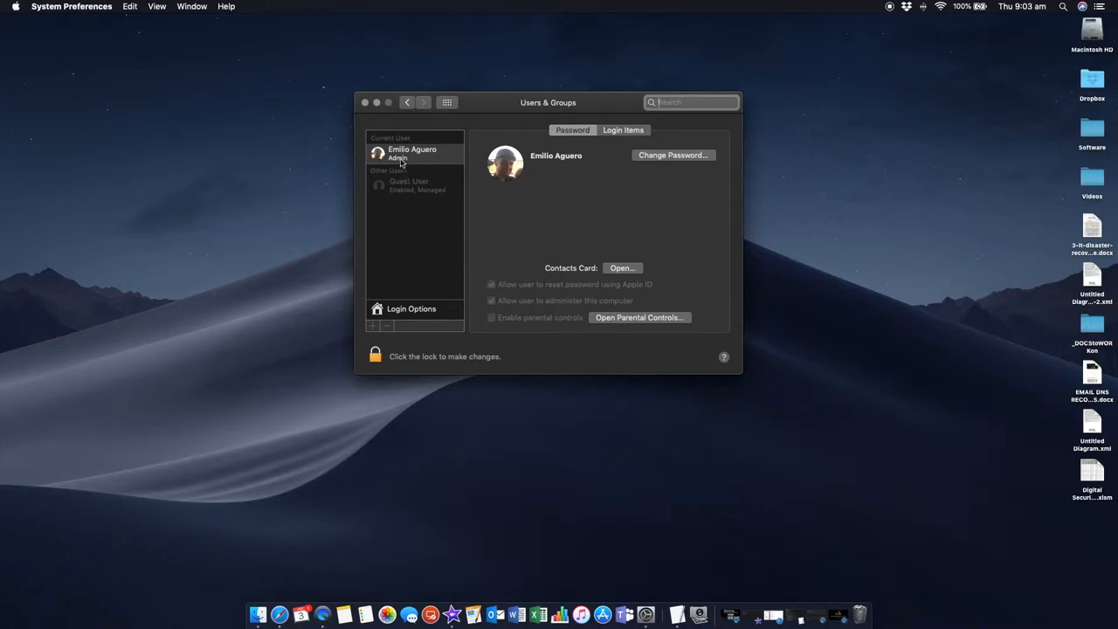
pyautogui.moveTo(422, 165)
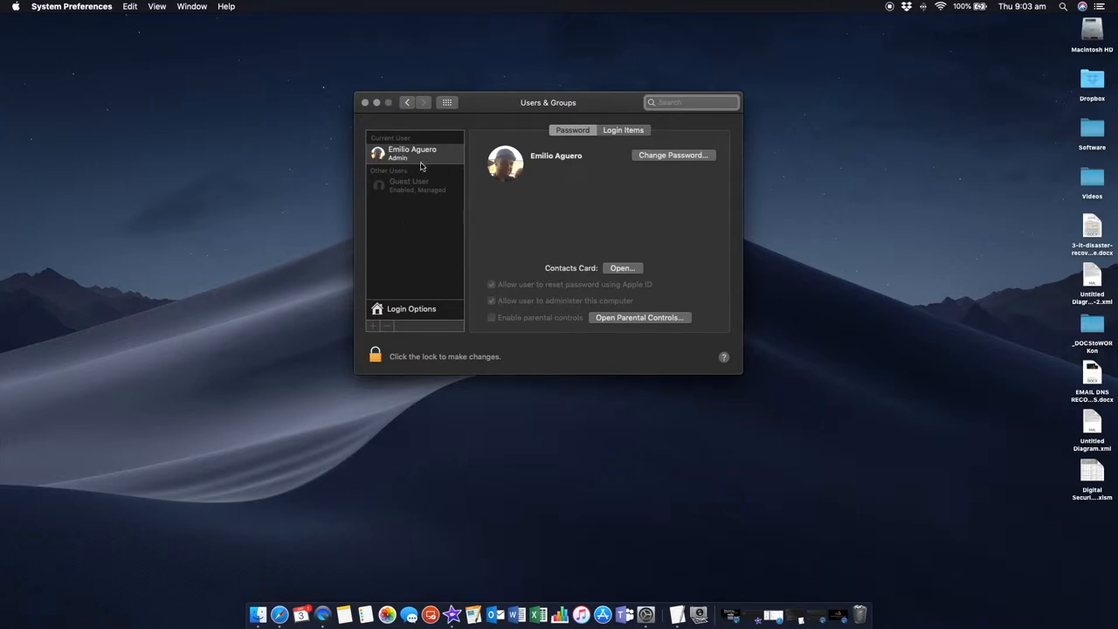
pyautogui.moveTo(402, 209)
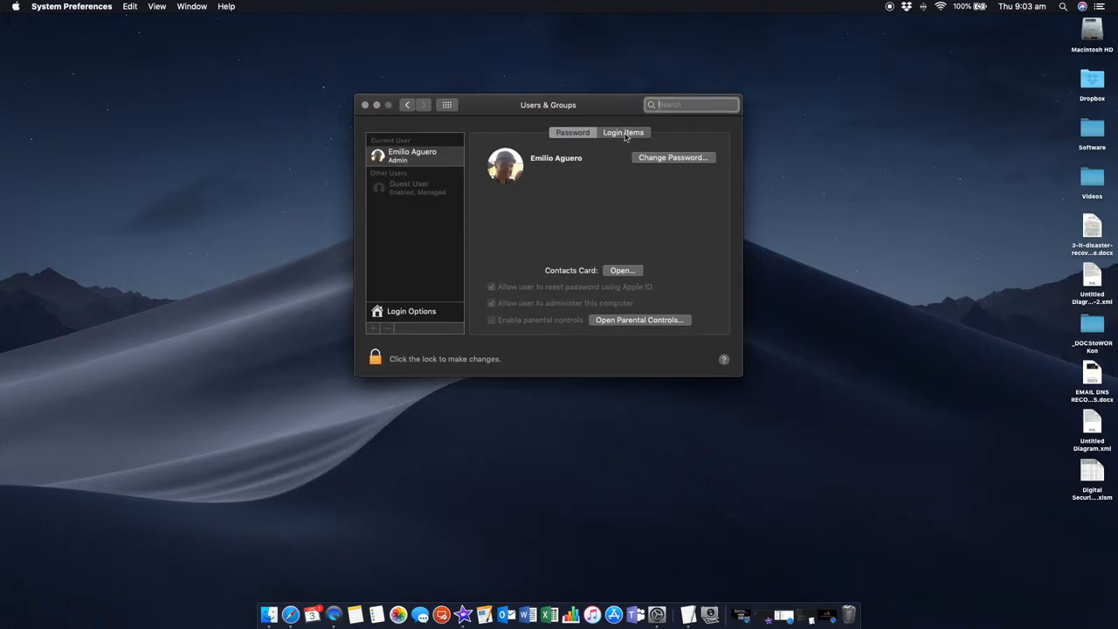
# Step: Add Calculator.app from Applications to the account's Login Items
pyautogui.click(623, 132)
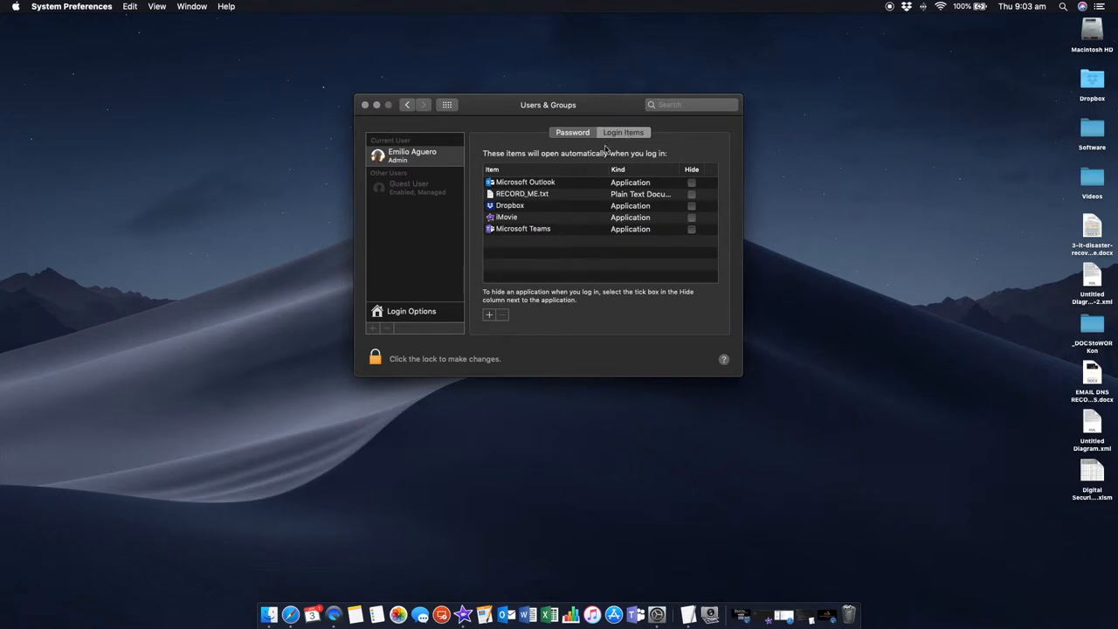
pyautogui.moveTo(541, 218)
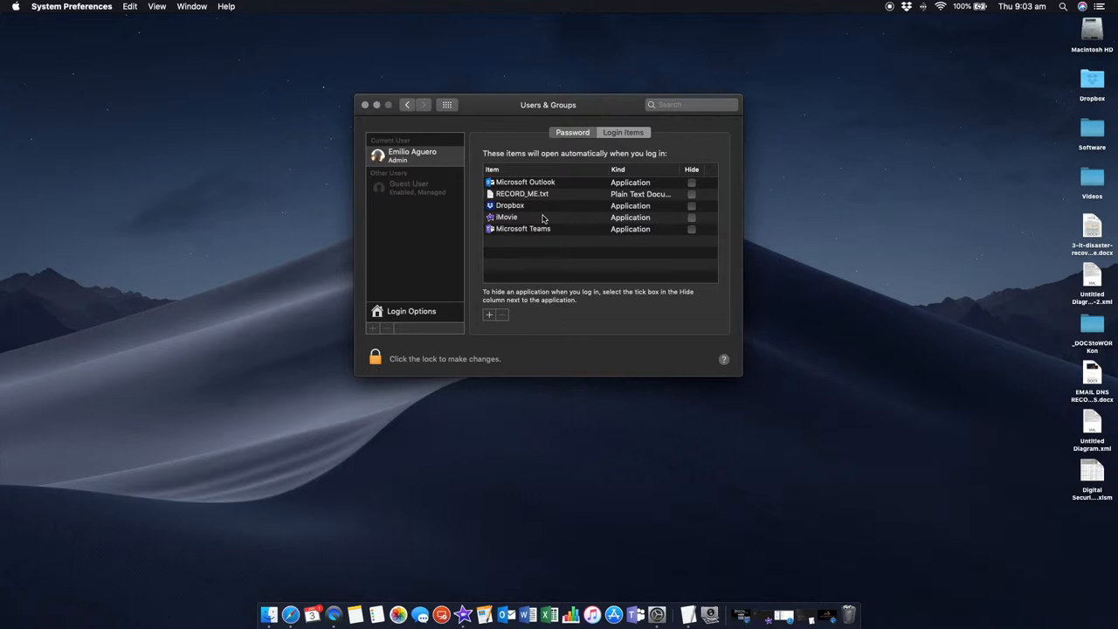
pyautogui.moveTo(491, 323)
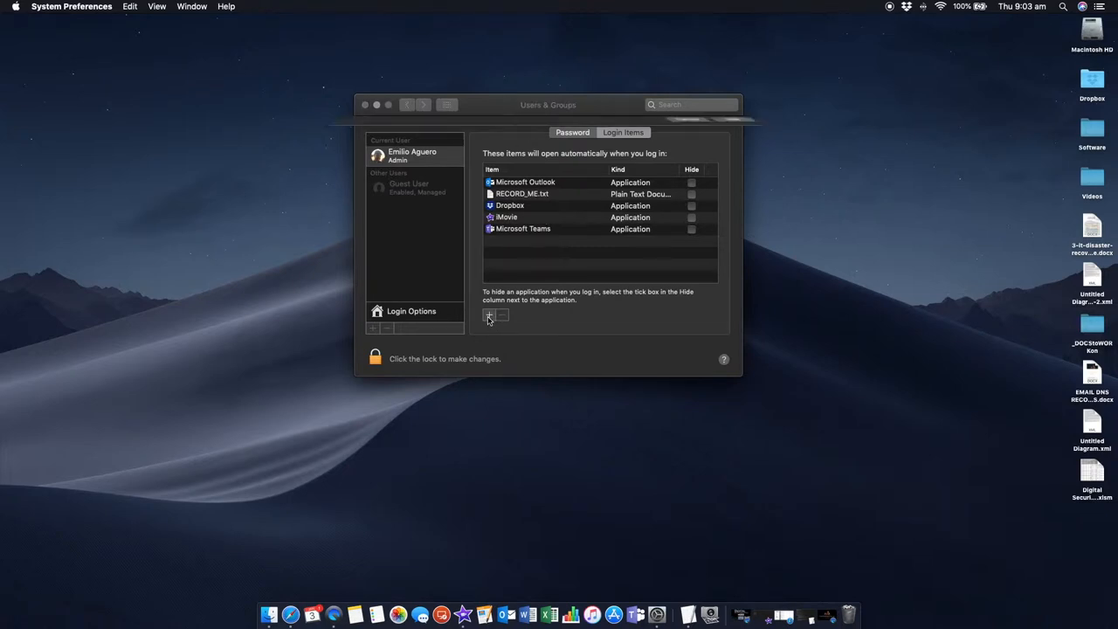
pyautogui.click(489, 316)
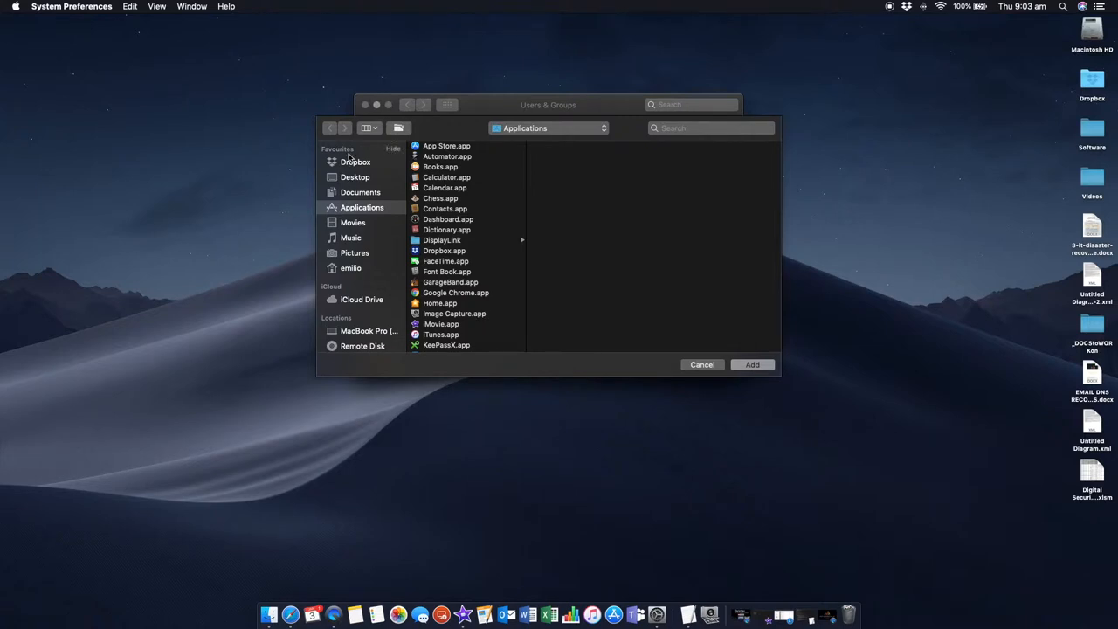
pyautogui.moveTo(428, 240)
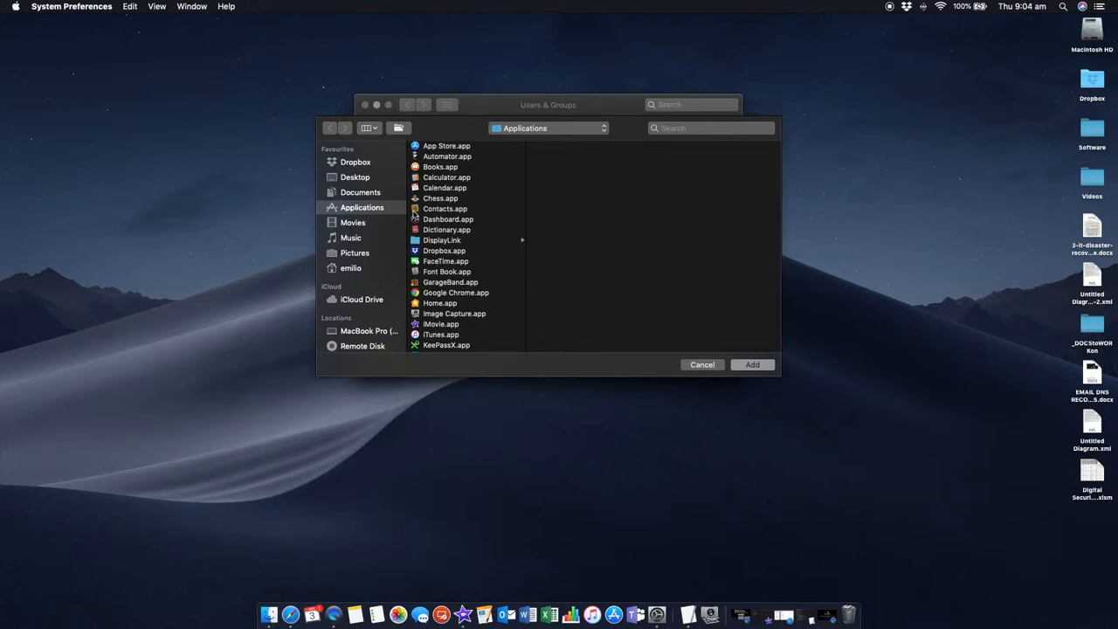
pyautogui.click(447, 178)
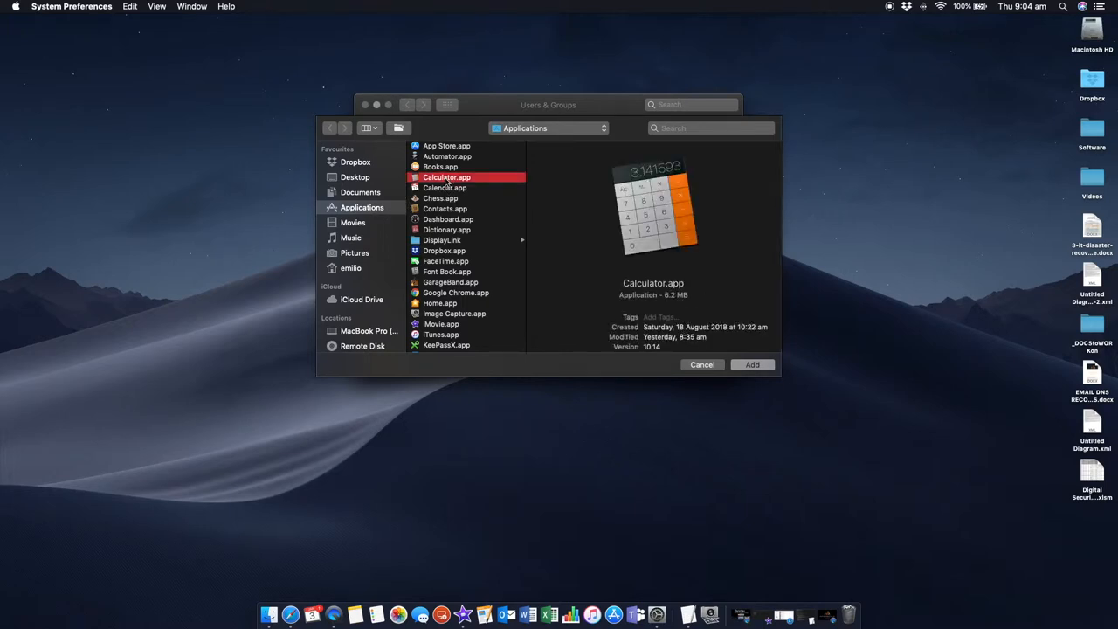
pyautogui.click(751, 364)
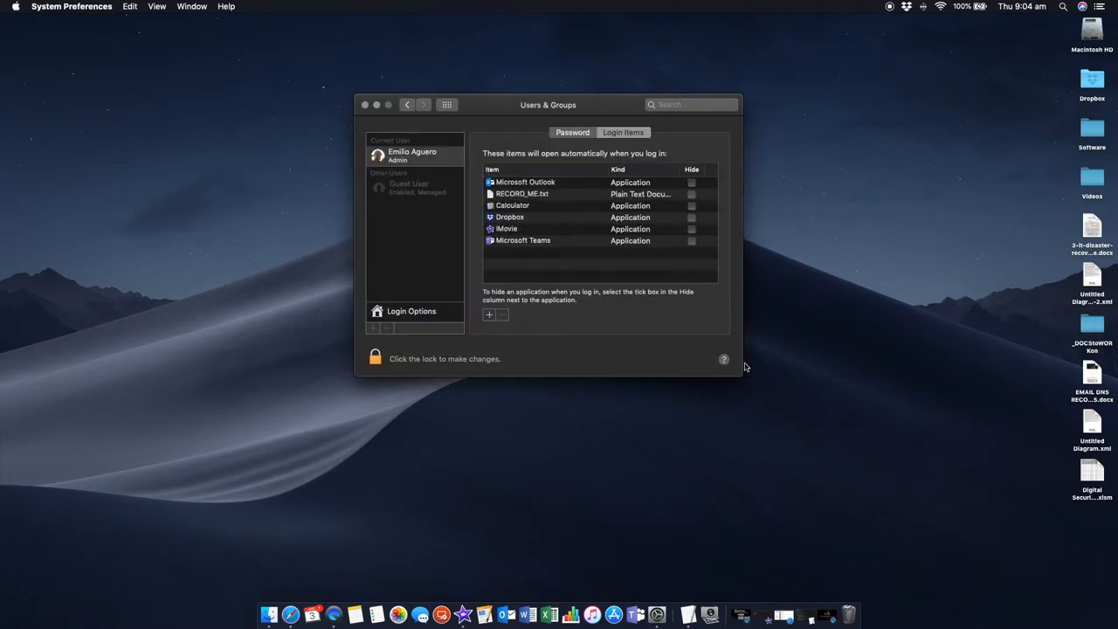
pyautogui.moveTo(600, 159)
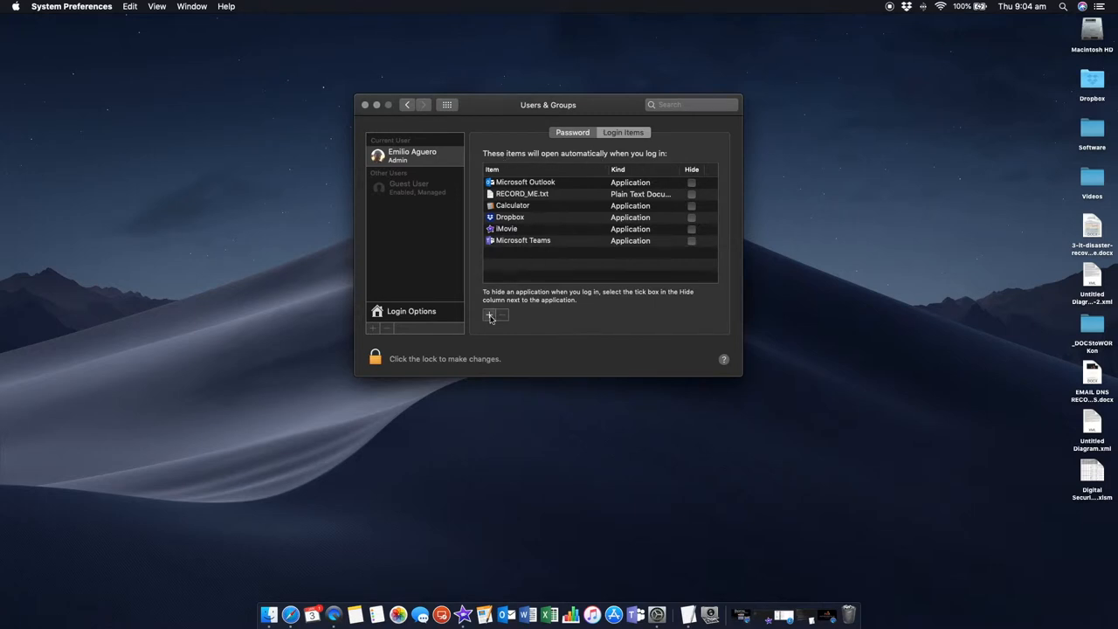
# Step: Add EMAIL DNS RECORDS.docx from the Desktop as a login item
pyautogui.click(490, 317)
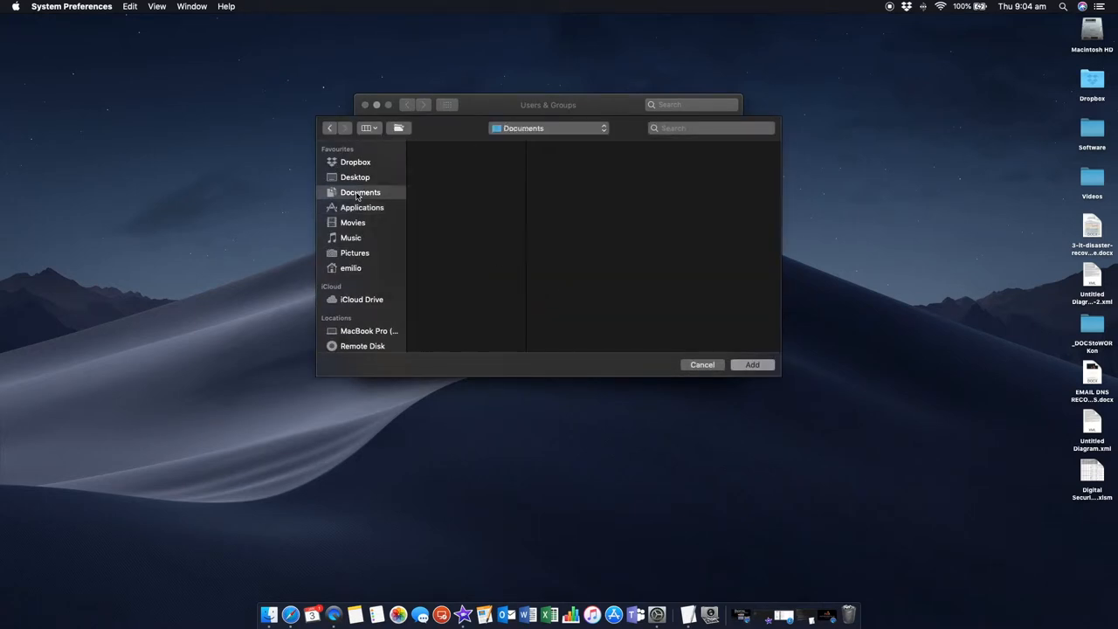
pyautogui.click(355, 178)
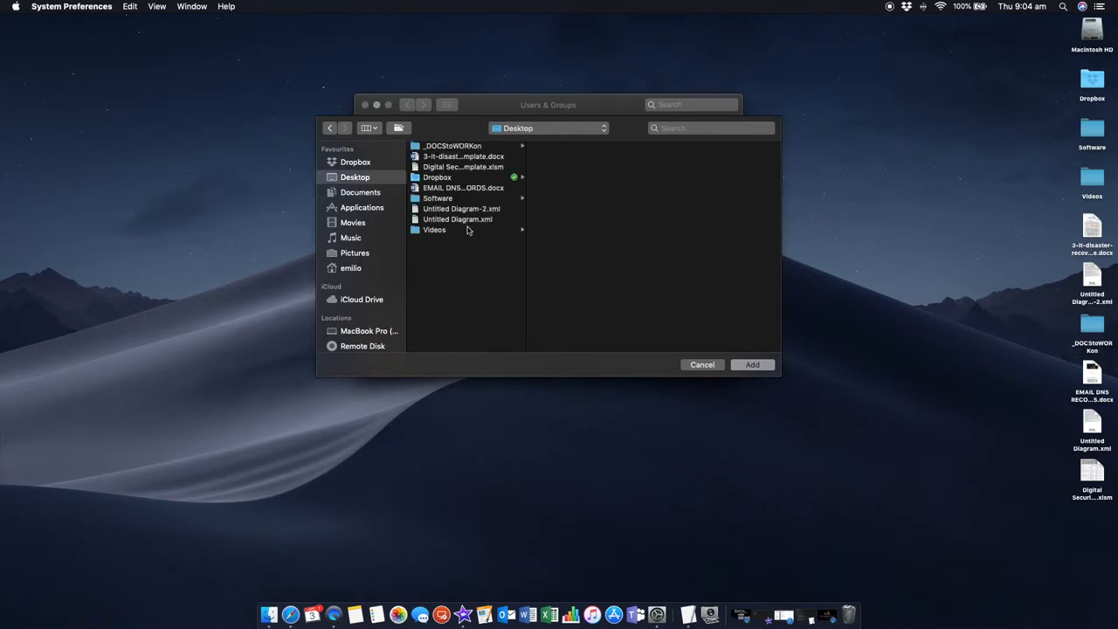
pyautogui.click(463, 188)
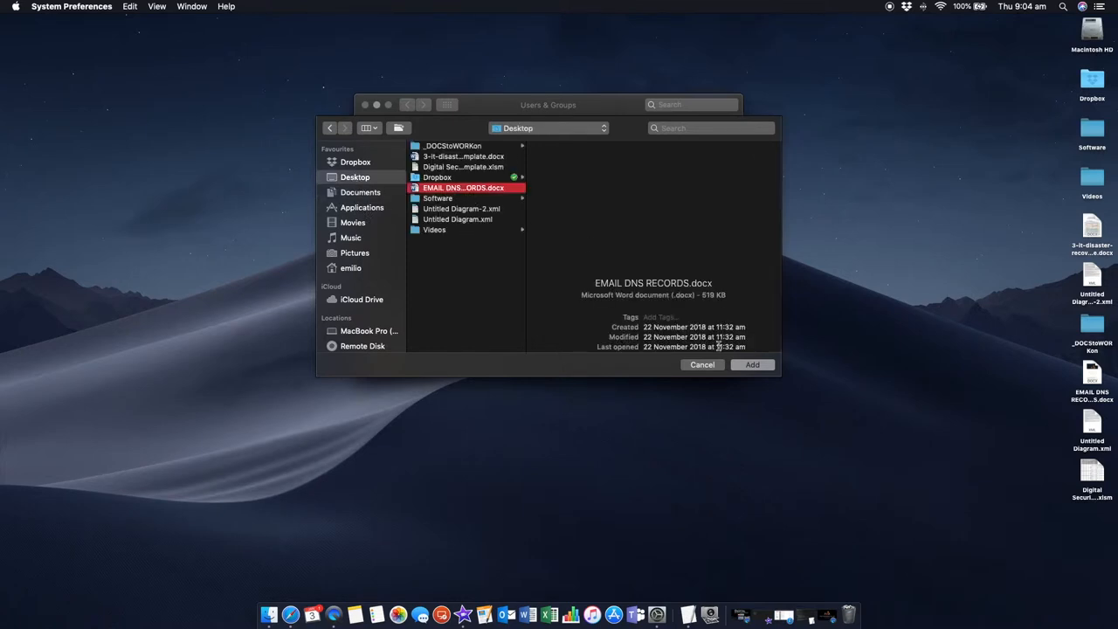
pyautogui.click(752, 365)
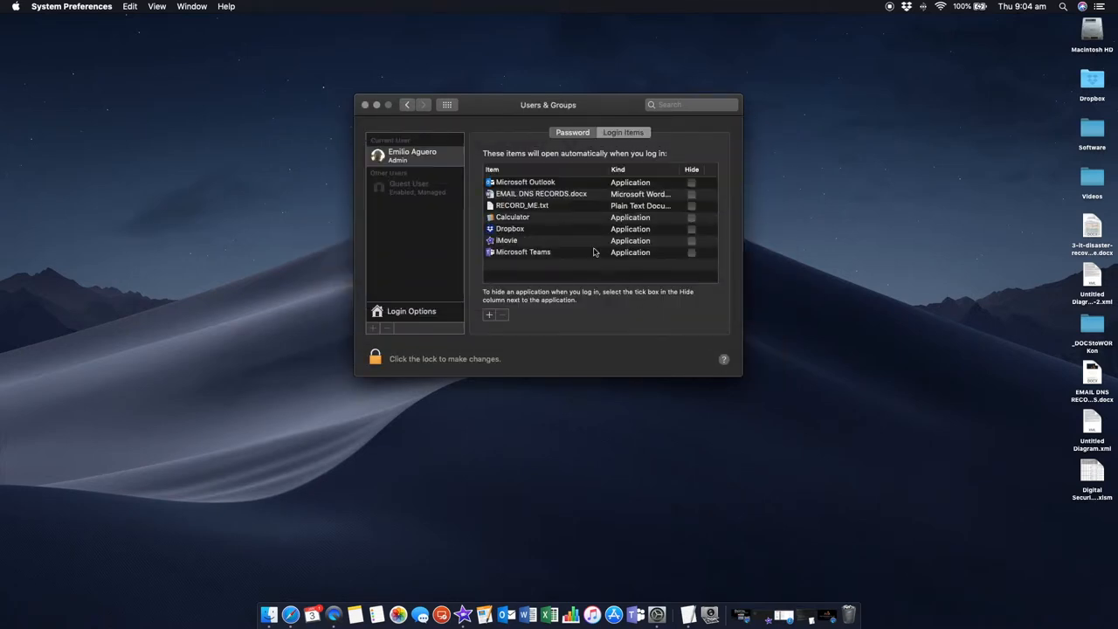
pyautogui.moveTo(568, 208)
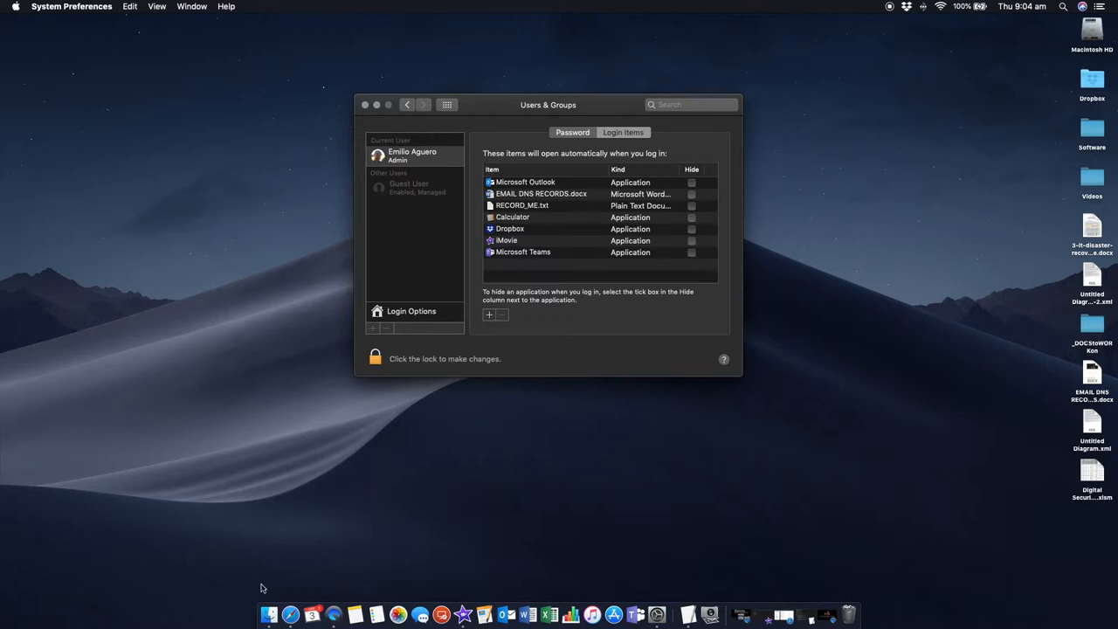
pyautogui.moveTo(588, 571)
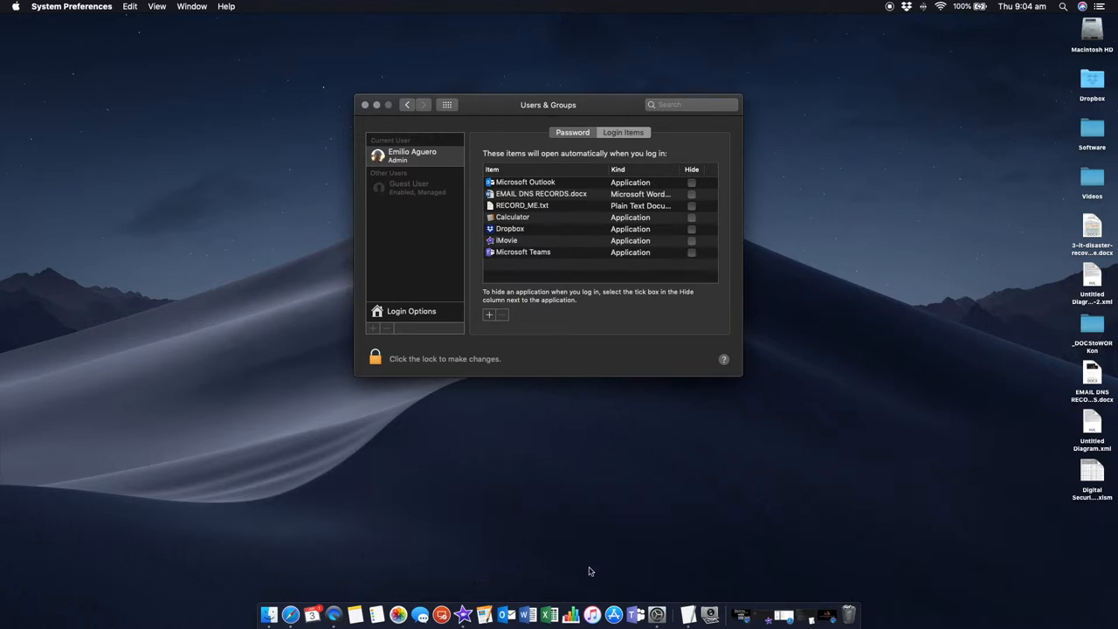
pyautogui.moveTo(661, 604)
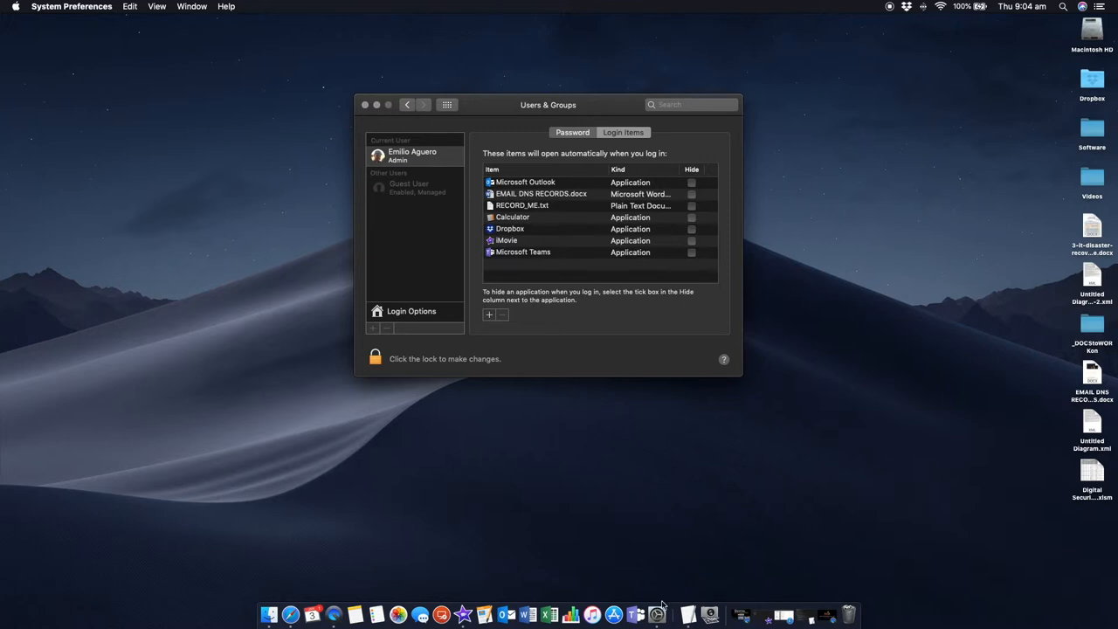
pyautogui.rightClick(656, 614)
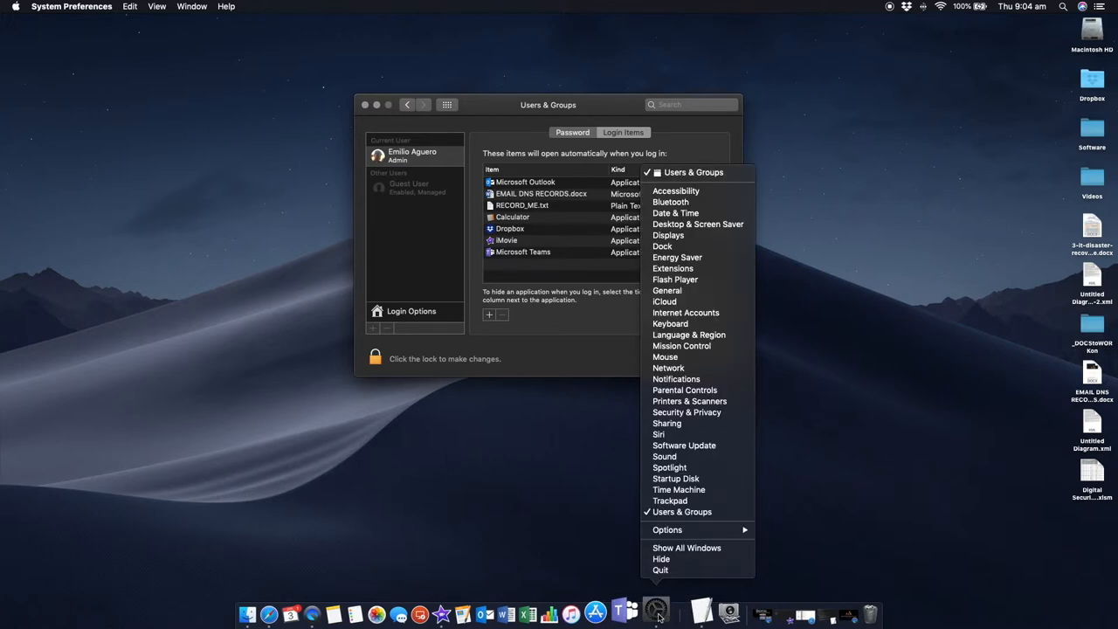
pyautogui.click(667, 529)
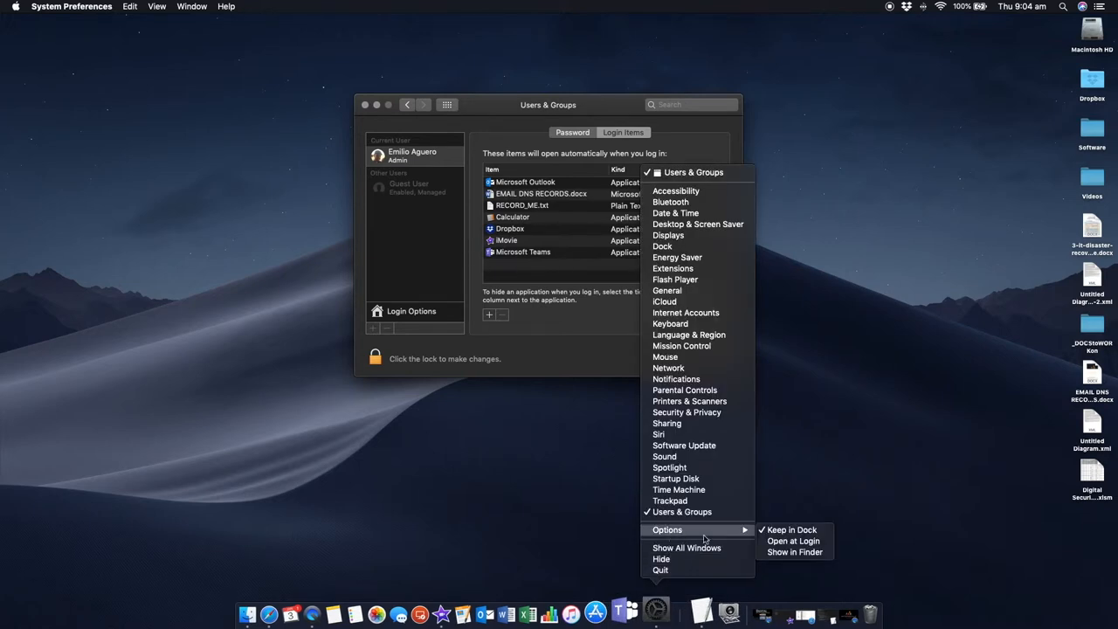
pyautogui.moveTo(792, 541)
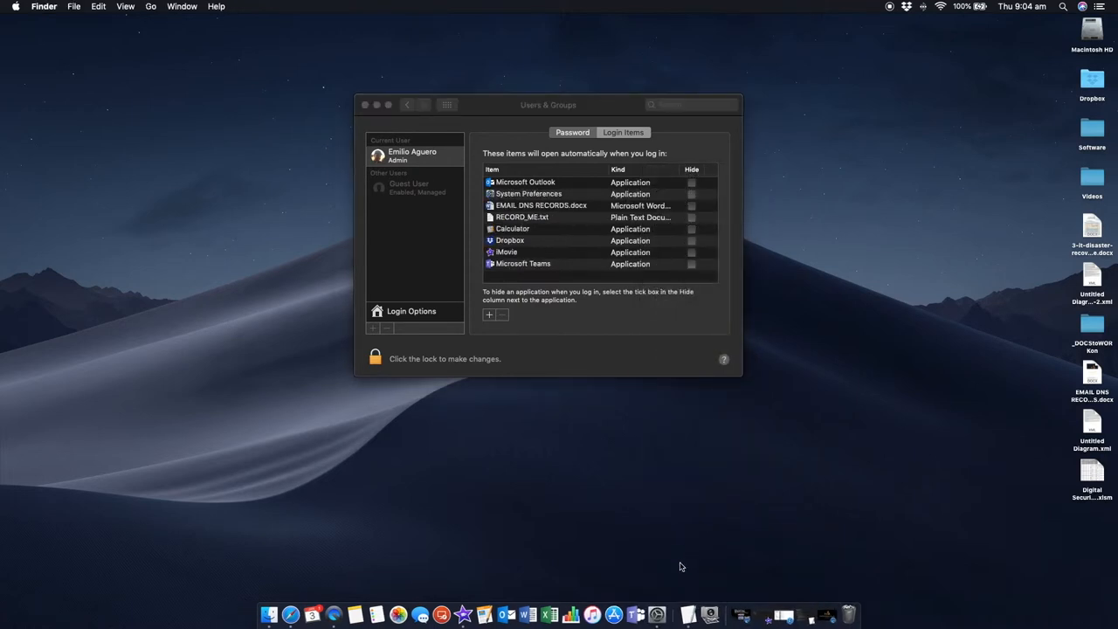
pyautogui.rightClick(658, 613)
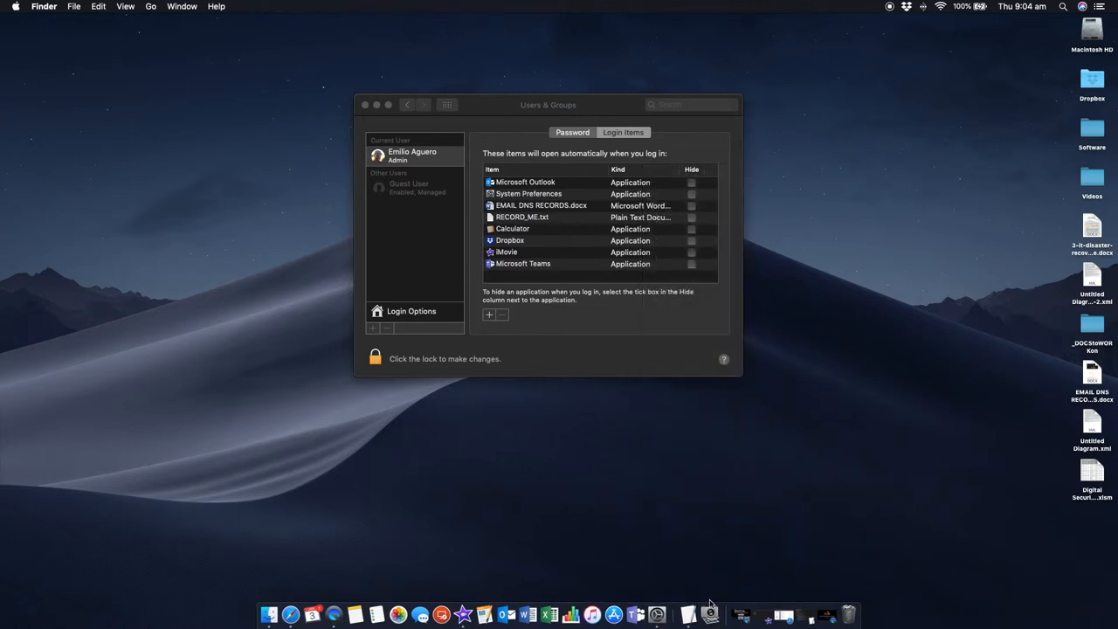
pyautogui.moveTo(708, 613)
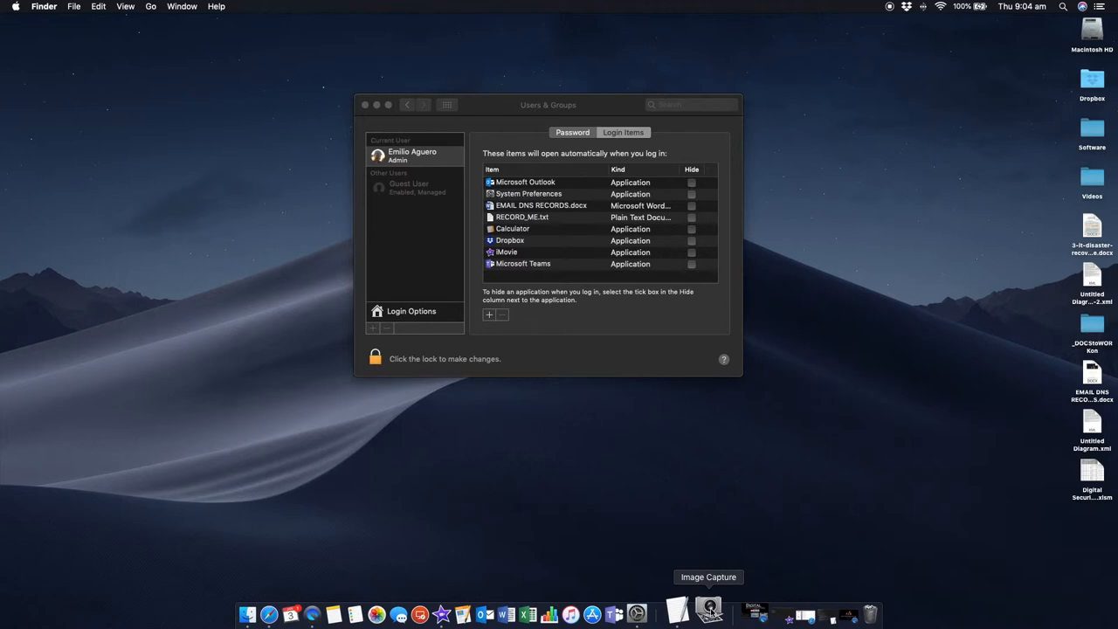
pyautogui.rightClick(708, 611)
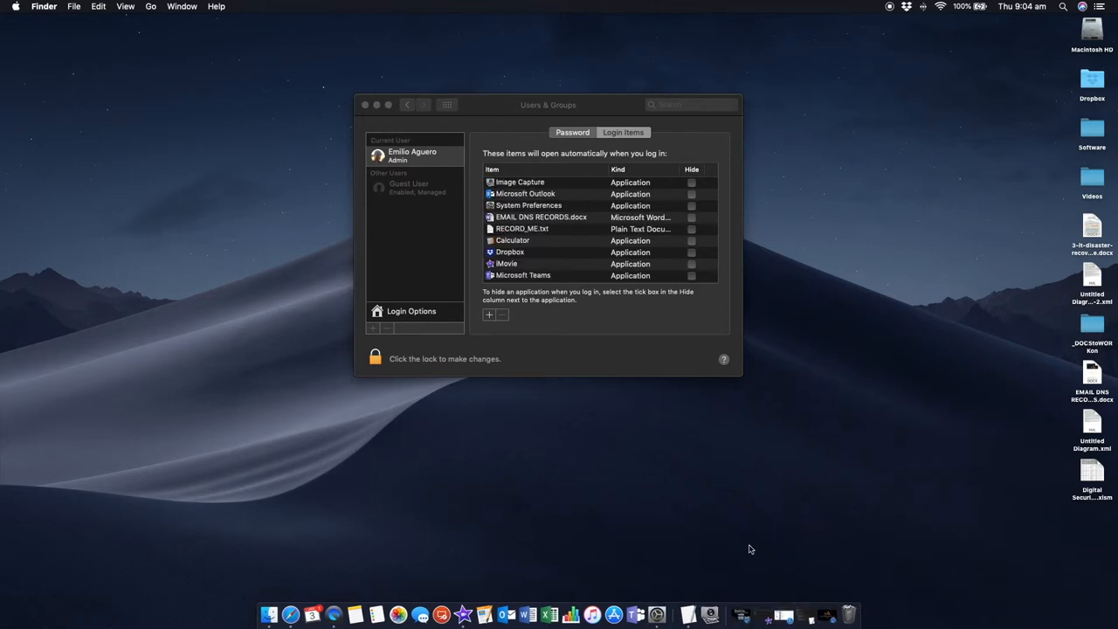
pyautogui.rightClick(708, 611)
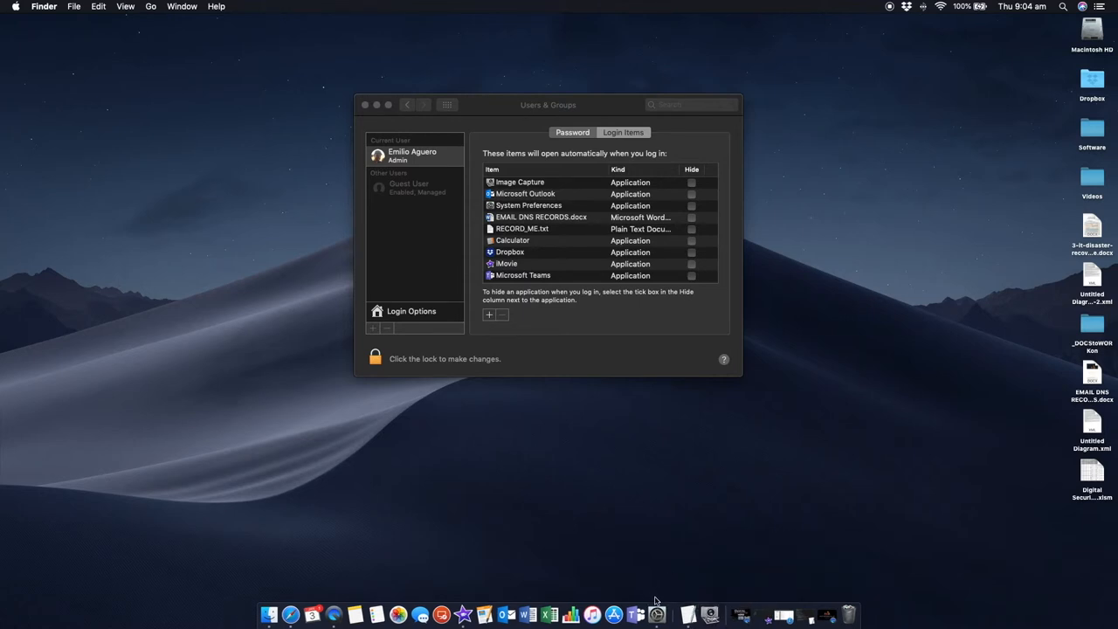
pyautogui.rightClick(657, 614)
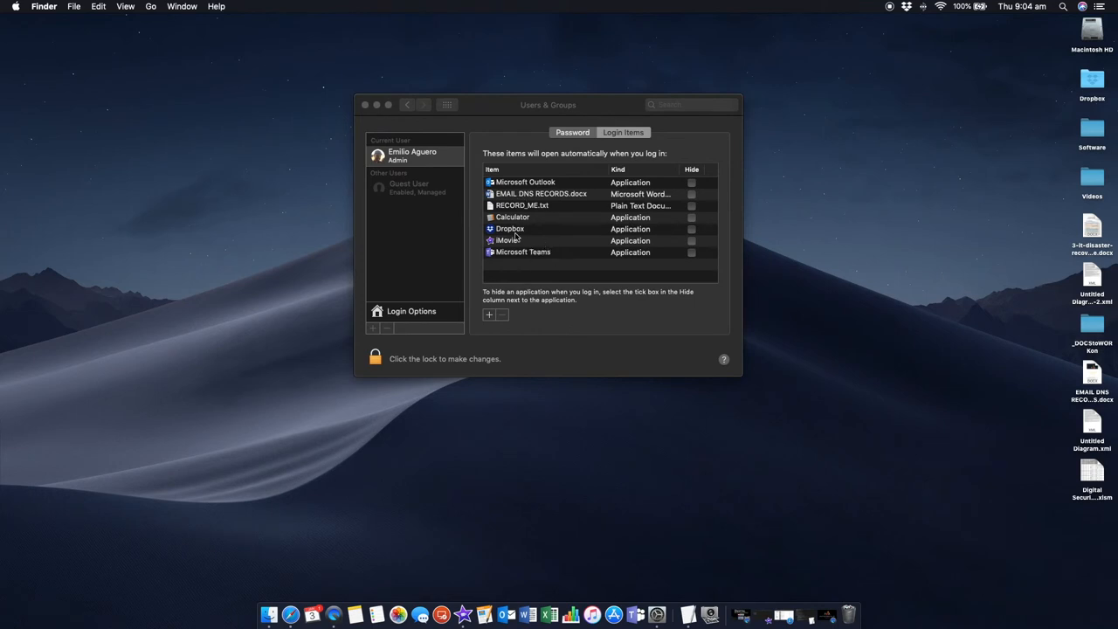
pyautogui.moveTo(568, 160)
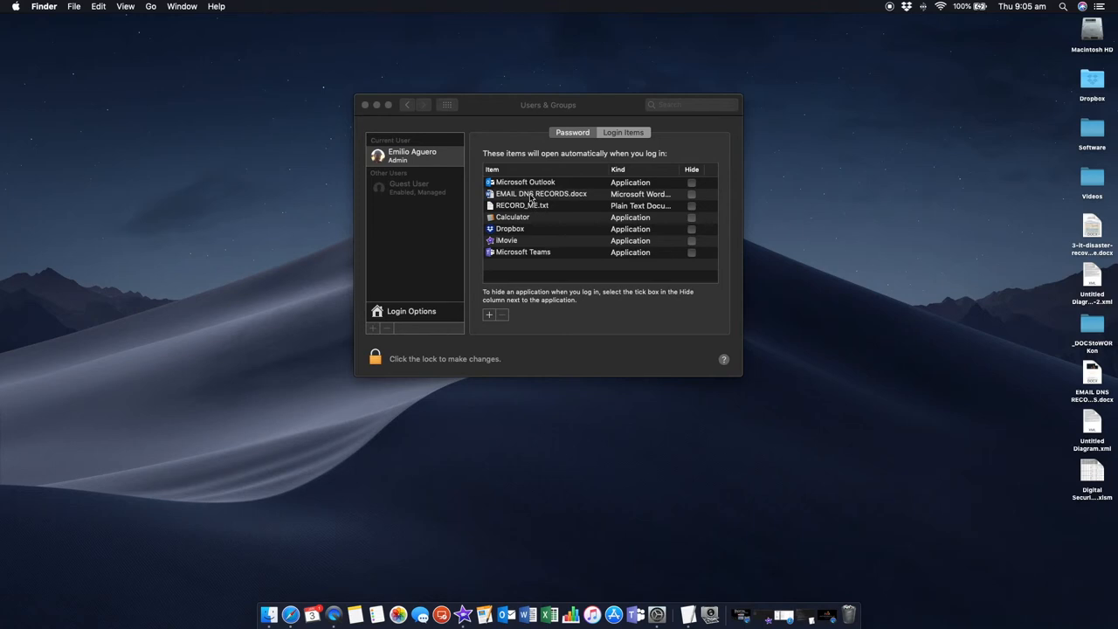
# Step: Remove EMAIL DNS RECORDS.docx and Calculator from Login Items, then close System Preferences
pyautogui.click(540, 193)
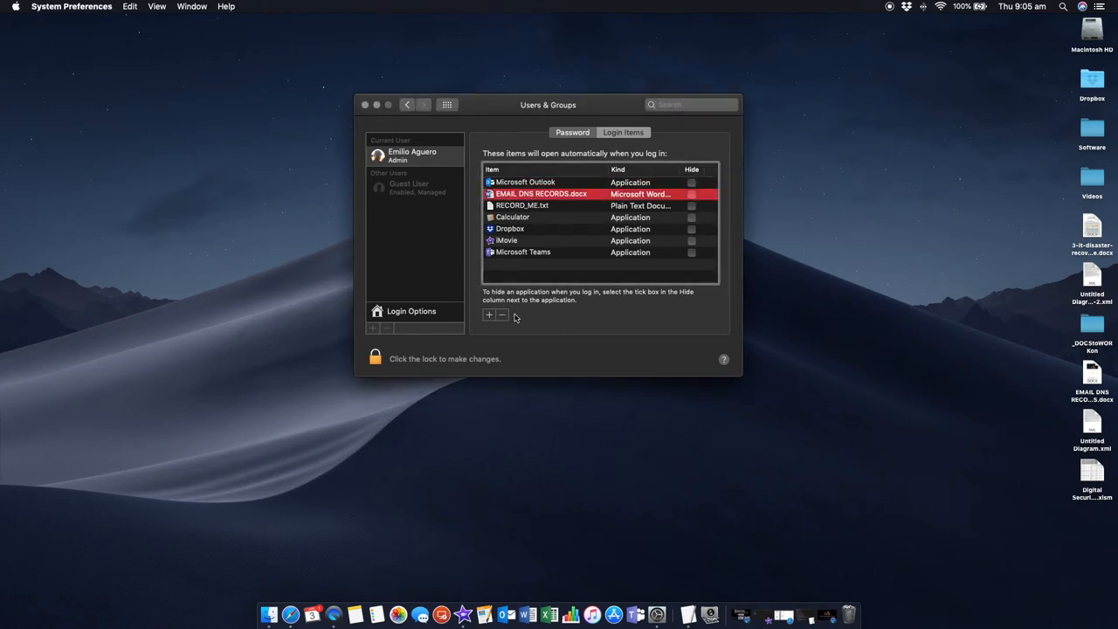
pyautogui.click(502, 315)
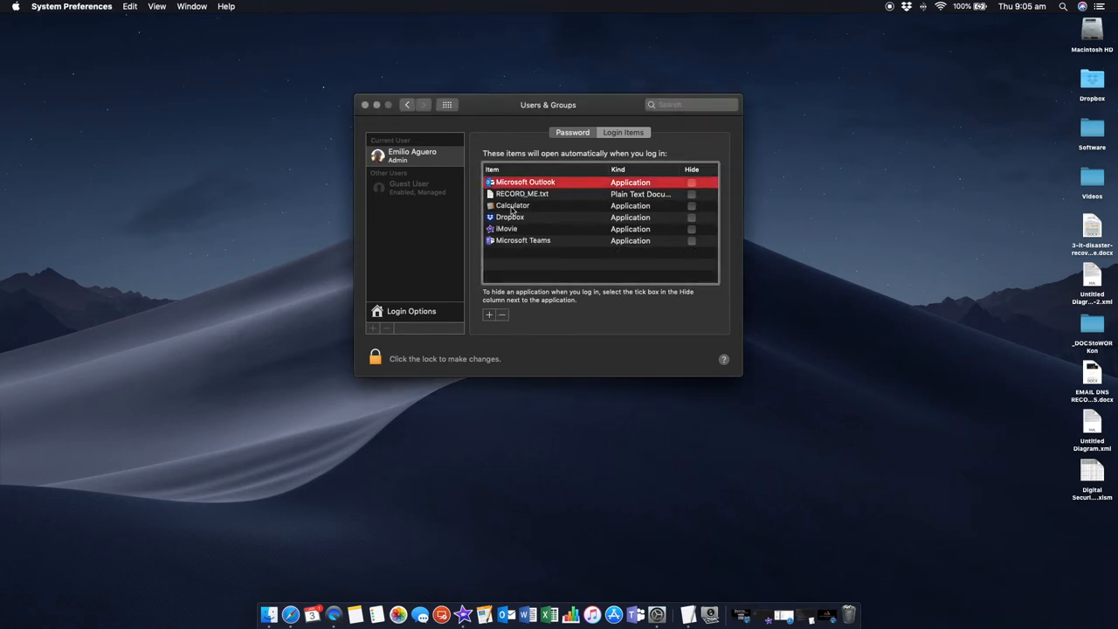
pyautogui.click(502, 315)
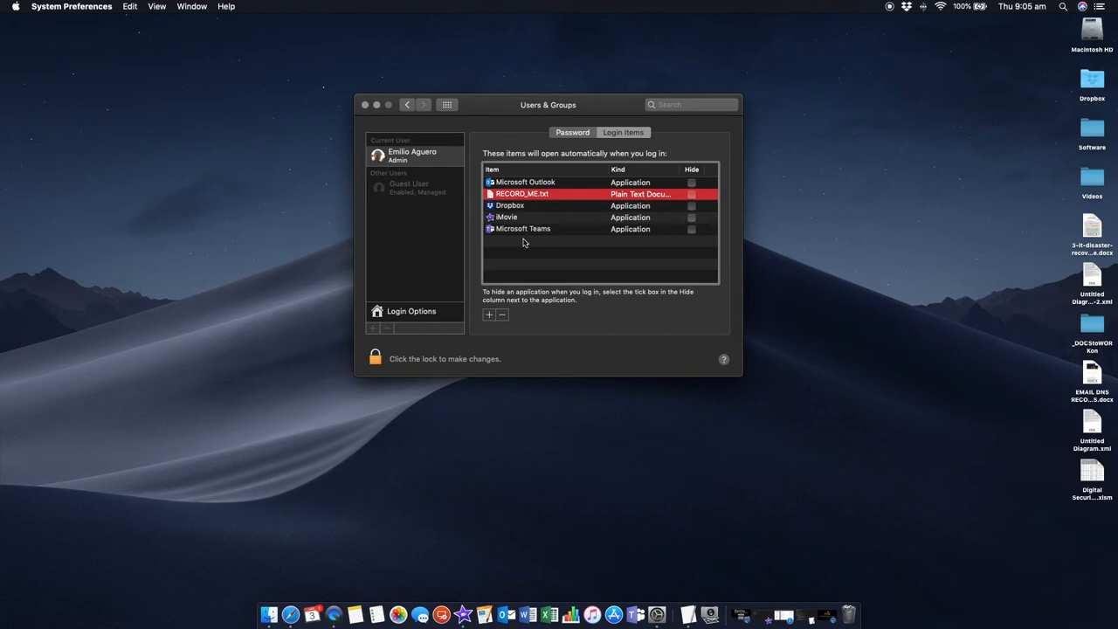
pyautogui.click(365, 105)
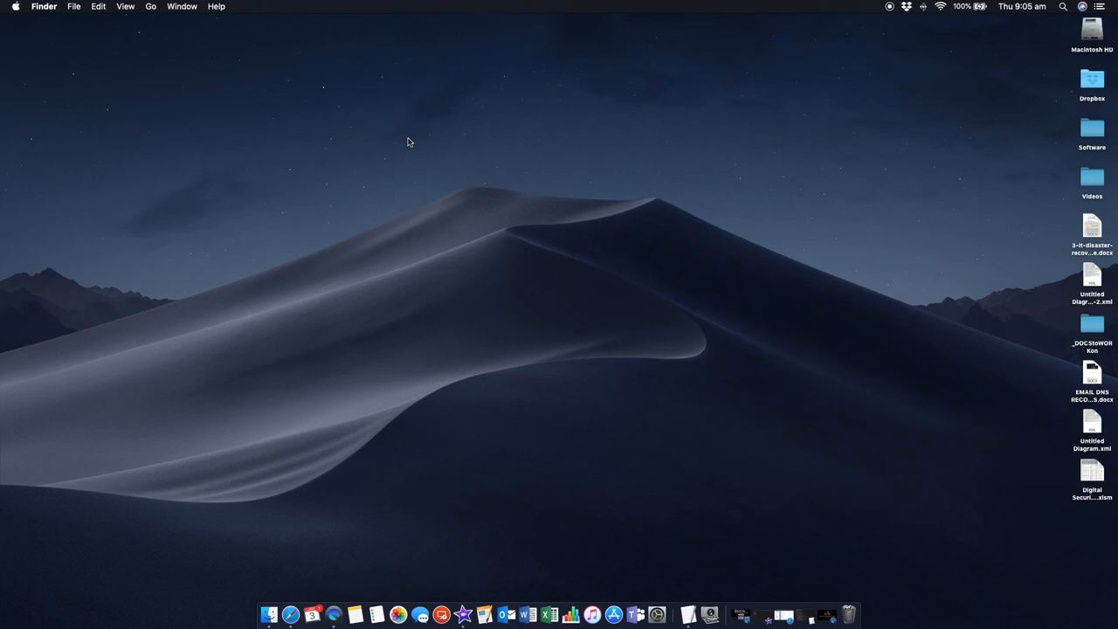
pyautogui.moveTo(903, 35)
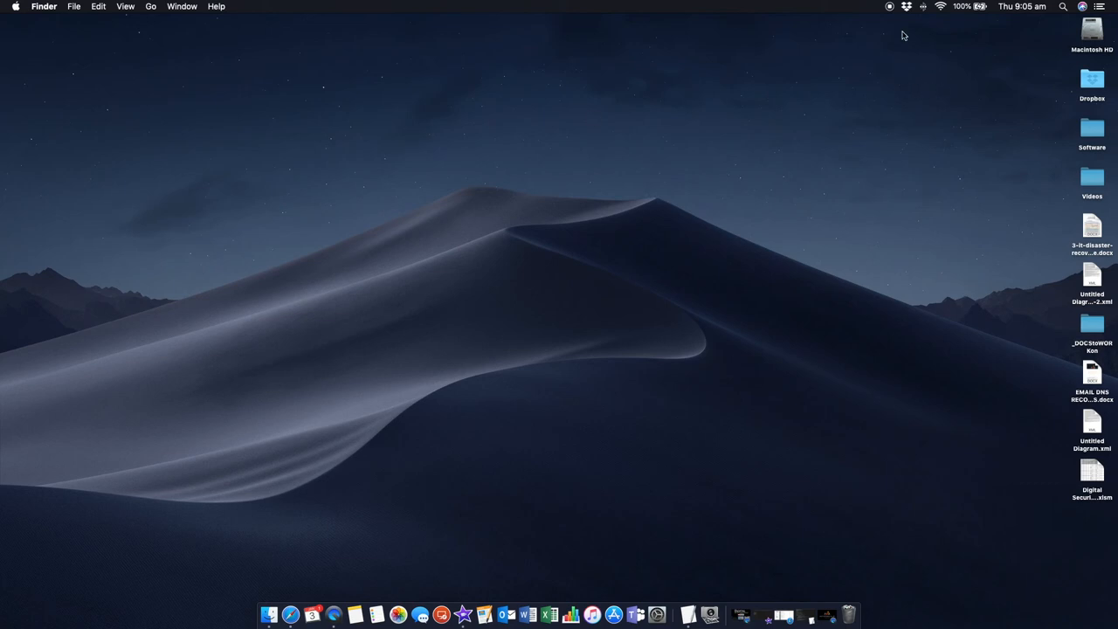